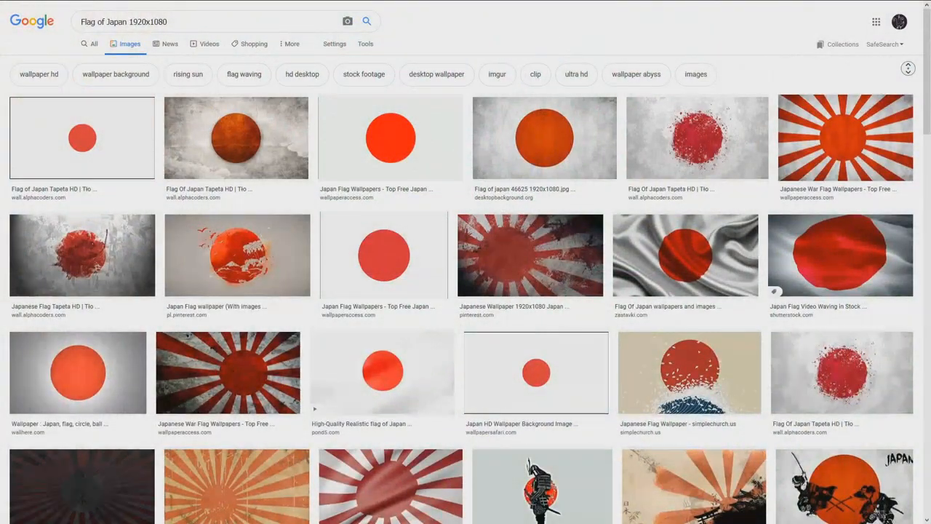
Scroll down and switch to the Move tool to position the Smaller Circle layer's content.
scroll(down, 3)
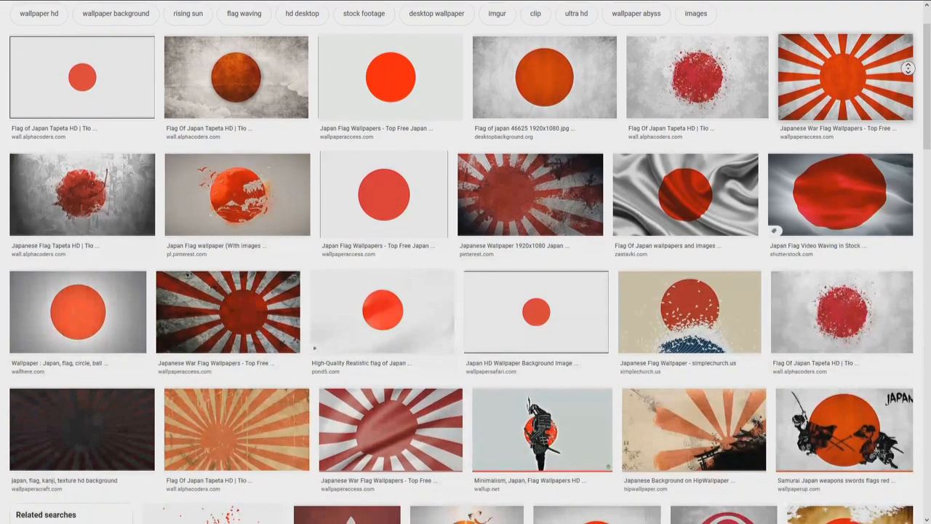
scroll(down, 3)
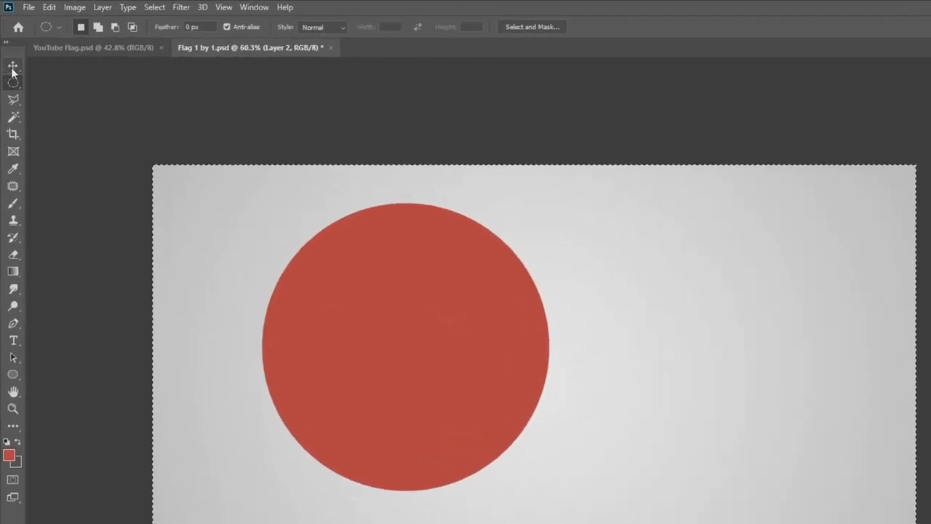
click(13, 66)
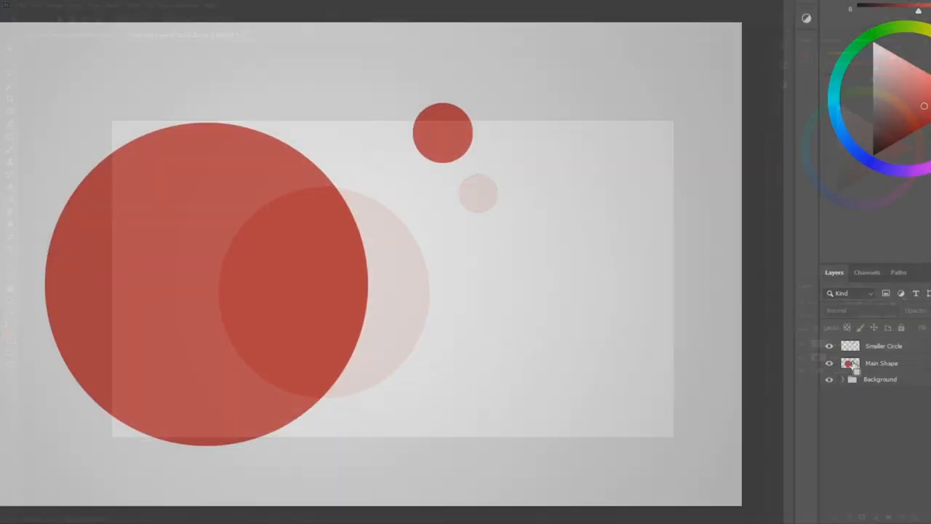
Load the Main Shape outline, select Smaller Circle, and center it horizontally on the large circle.
click(851, 346)
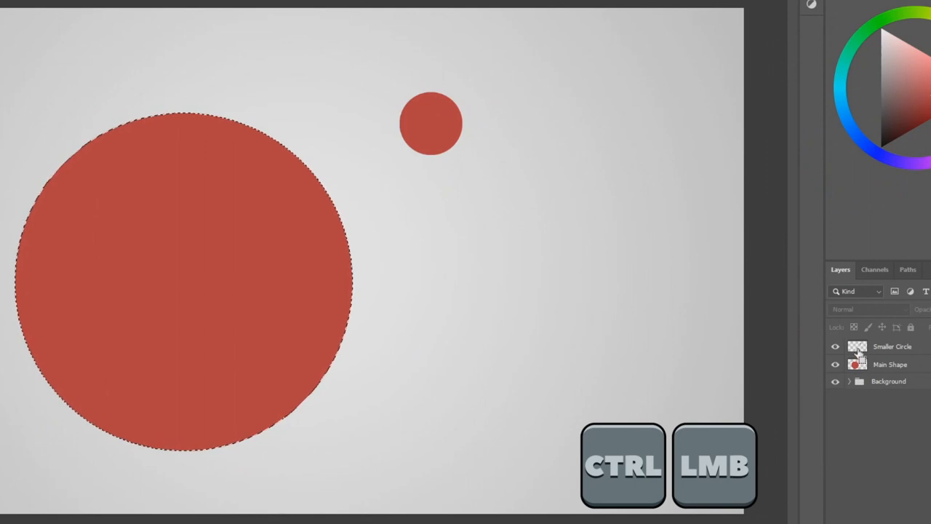
click(857, 346)
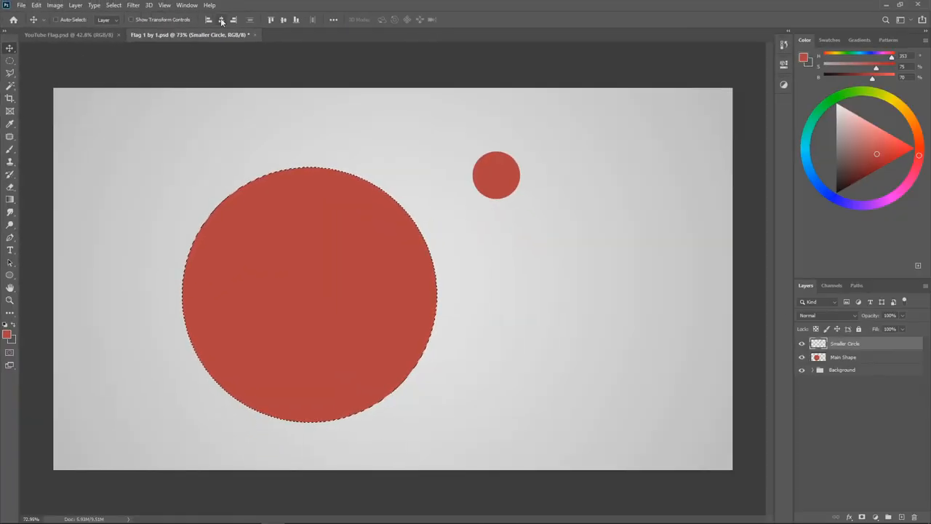
drag(497, 175, 308, 160)
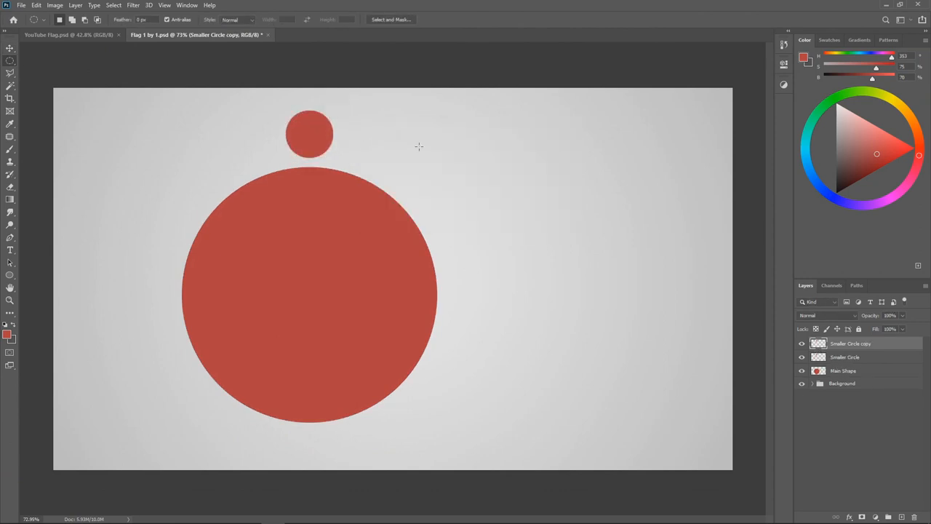
Move a small-circle copy below the large circle, duplicate it, and rotate copies into eight.
drag(310, 133, 309, 458)
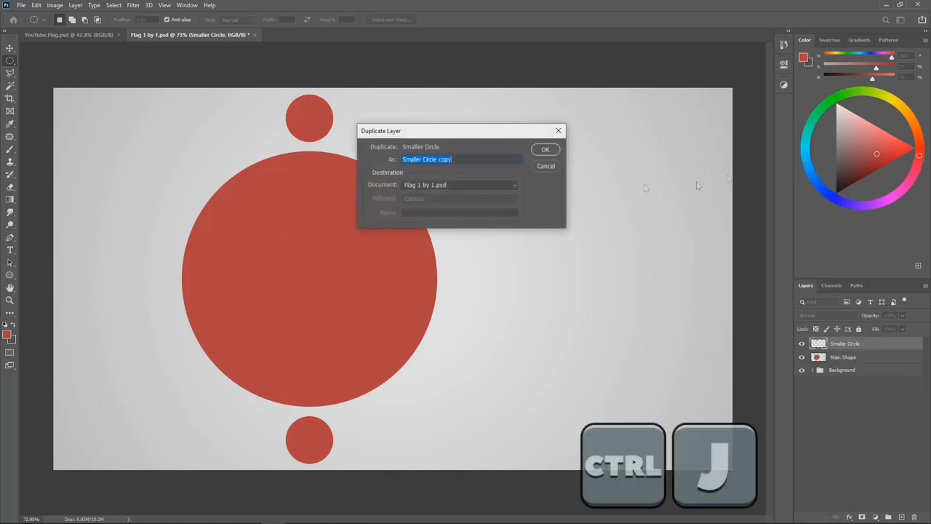
click(545, 149)
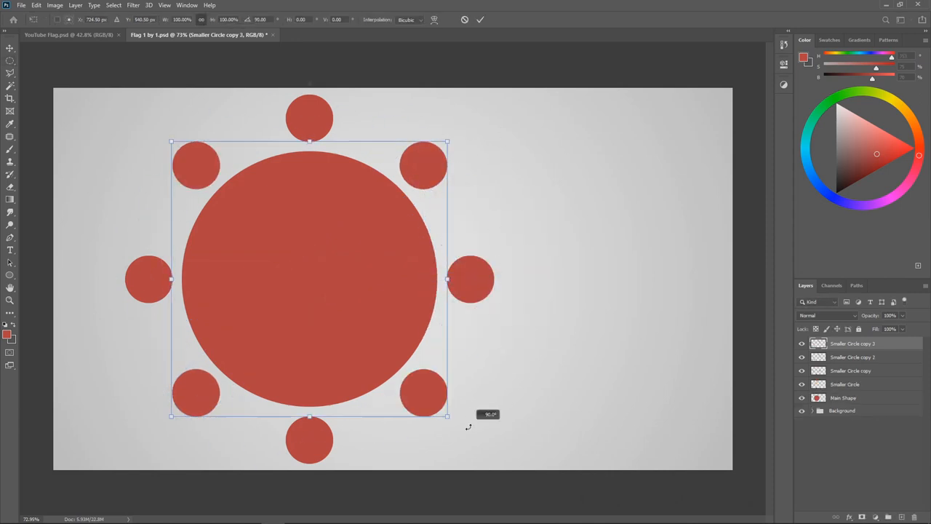
right_click(312, 291)
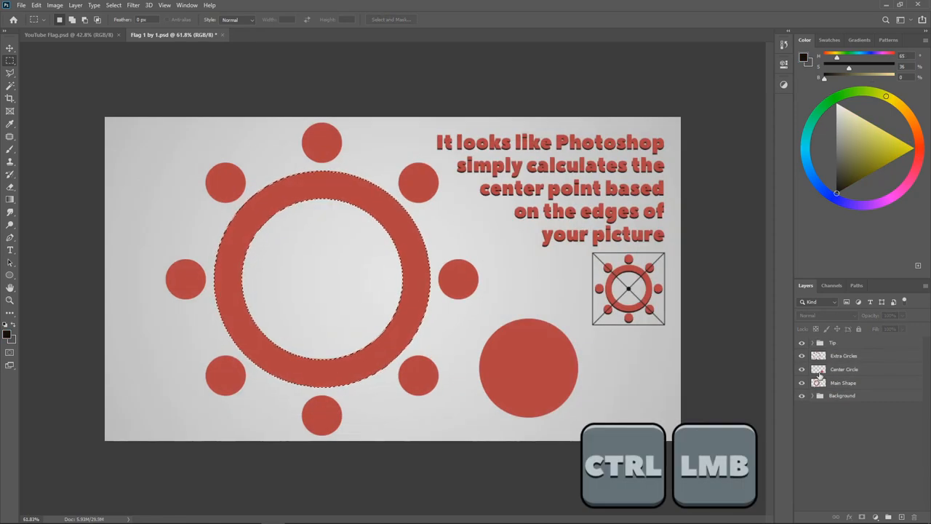
Group the ring, centre circle and small circles, select all, center them, then deselect.
click(819, 369)
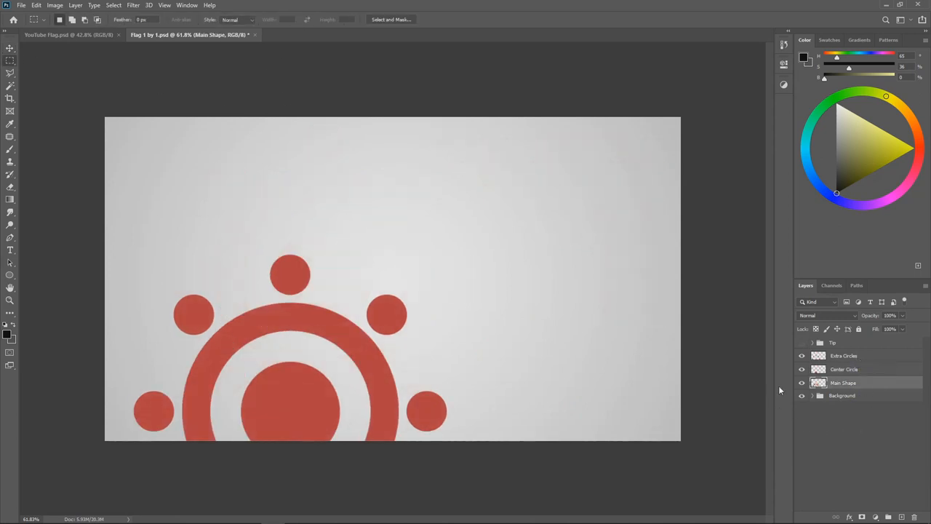
key(ctrl+g)
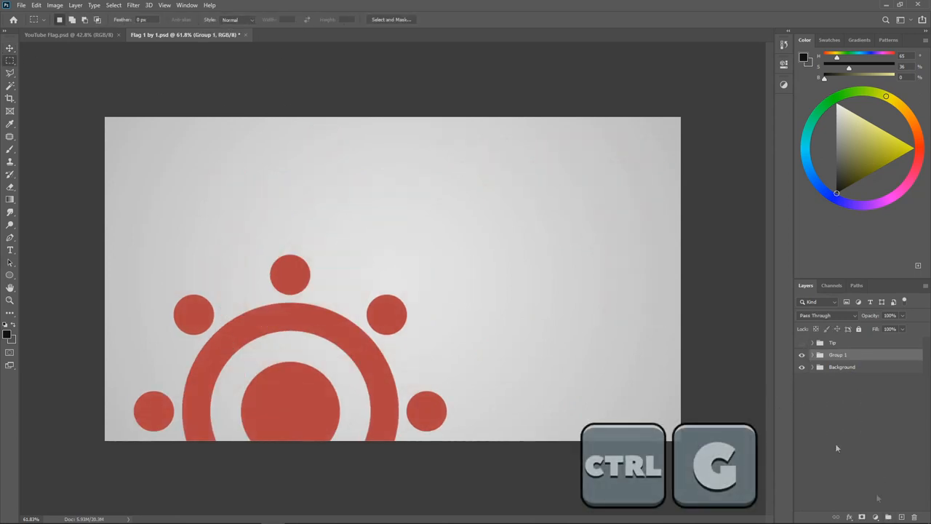
key(ctrl+a)
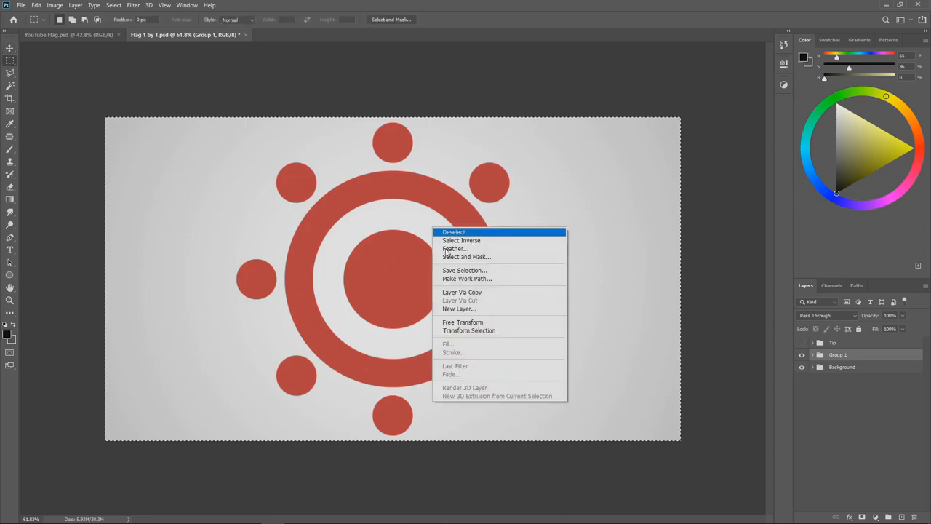
click(463, 321)
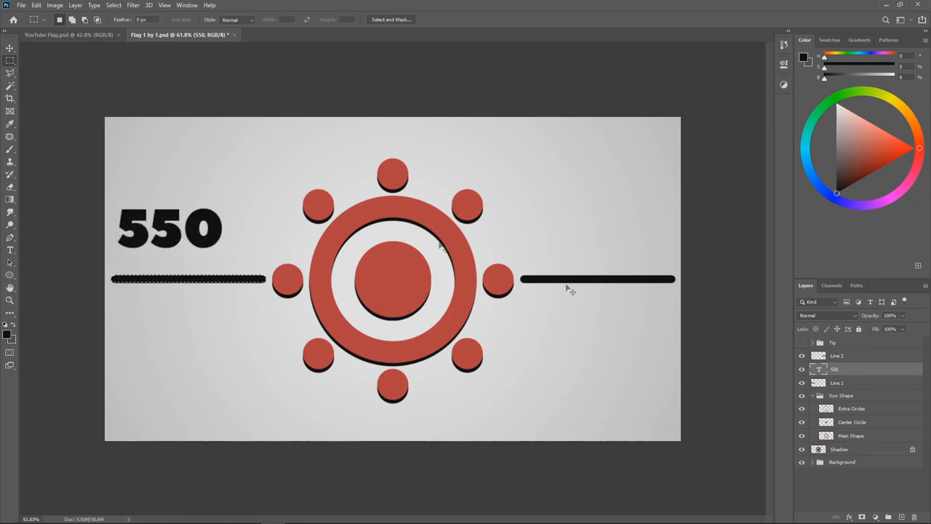
Pick a toolbar tool to begin adding the Sun Shape shadow, lines and 550 label.
click(10, 49)
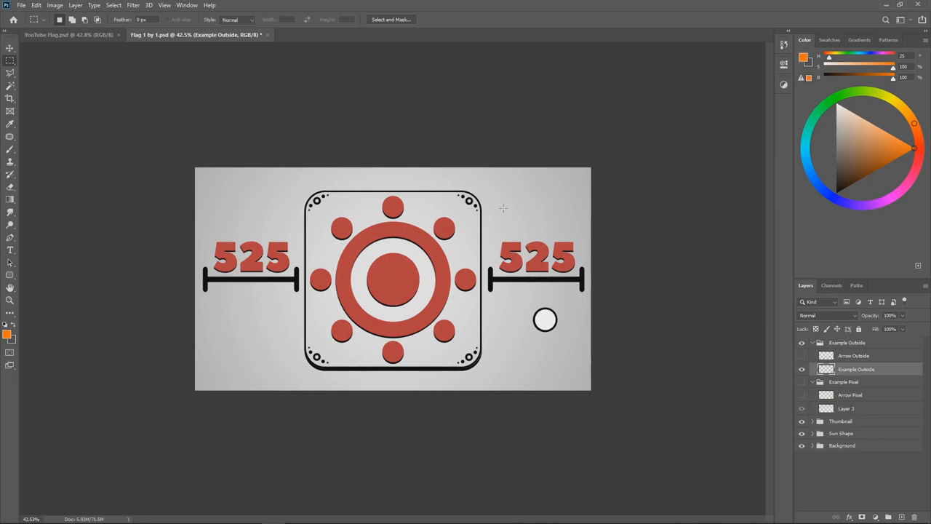
Preview a crop, switch to YouTube Photoshop Center.psd, and drag the Eye group to centre.
key(ctrl+a)
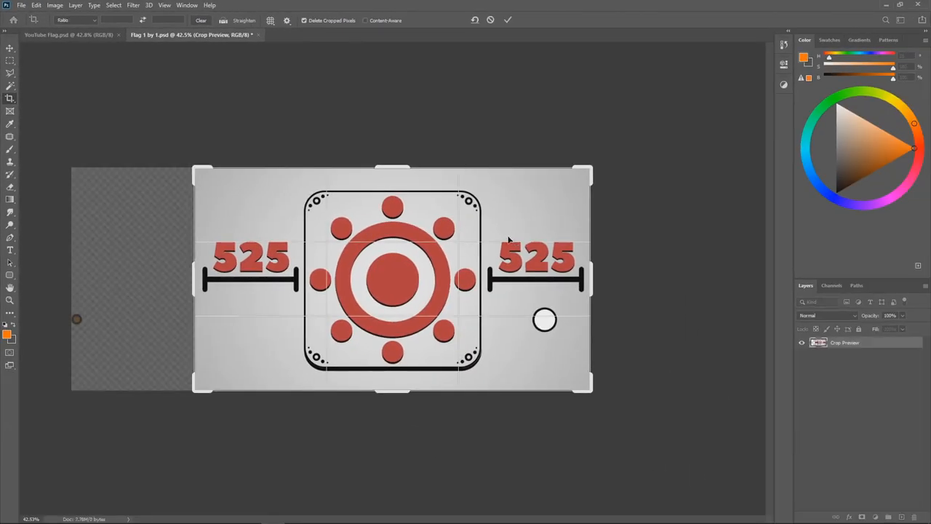
click(320, 34)
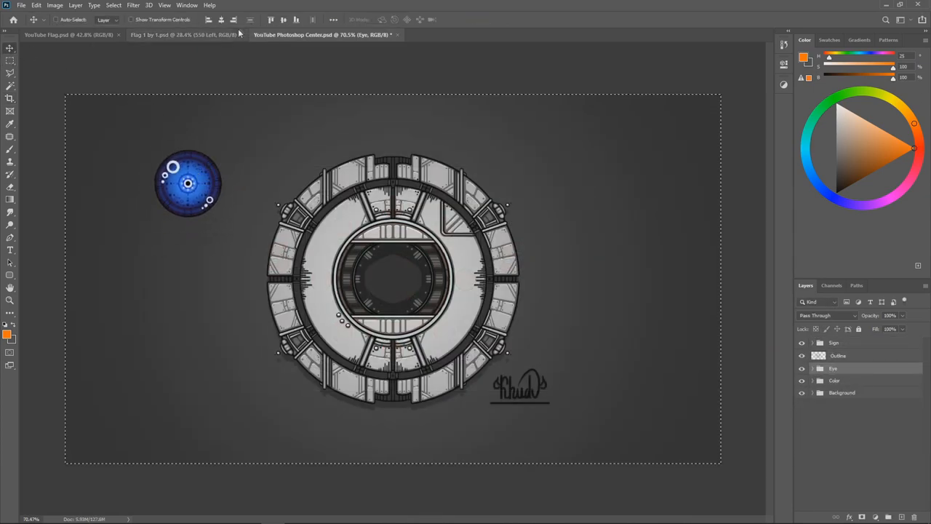
drag(188, 181, 393, 278)
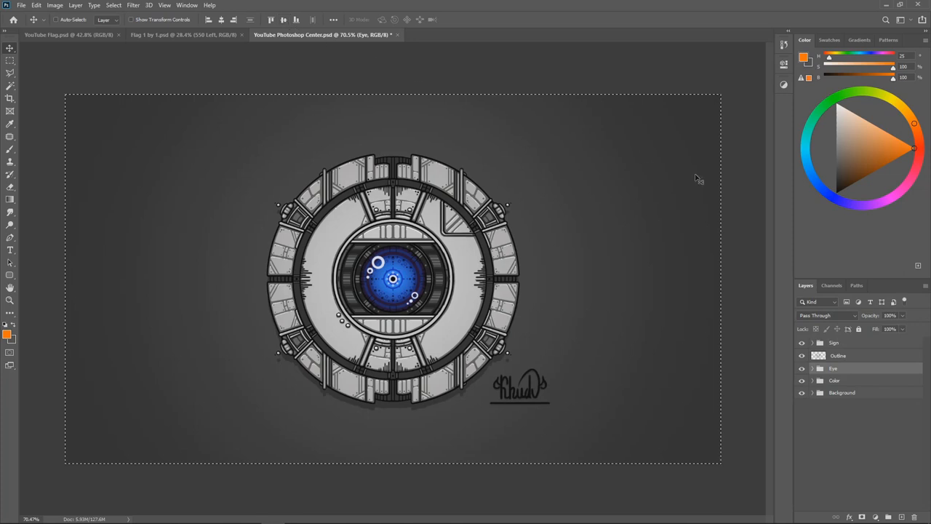